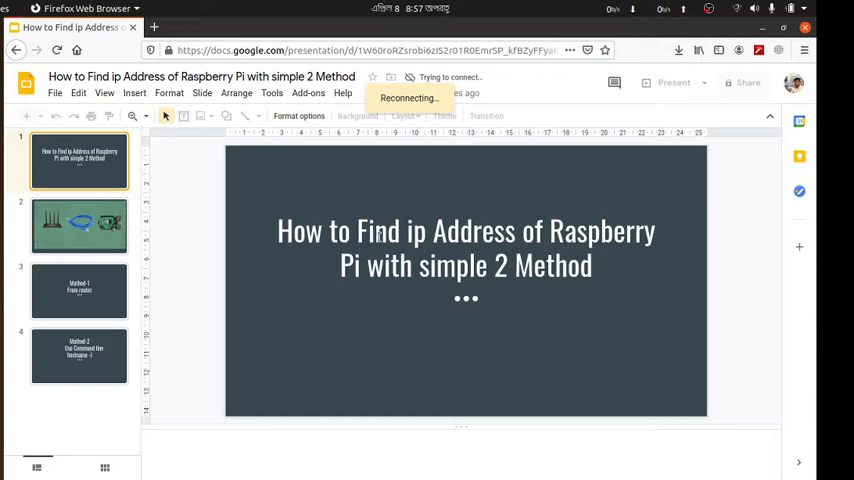
mouse_move(199, 233)
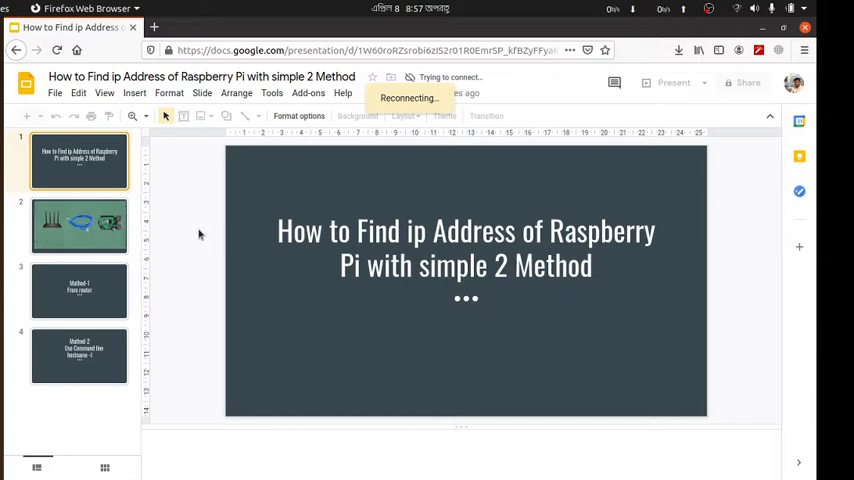
Step: Open a new browser tab and enter the router's address to reach its DHCP settings
click(79, 225)
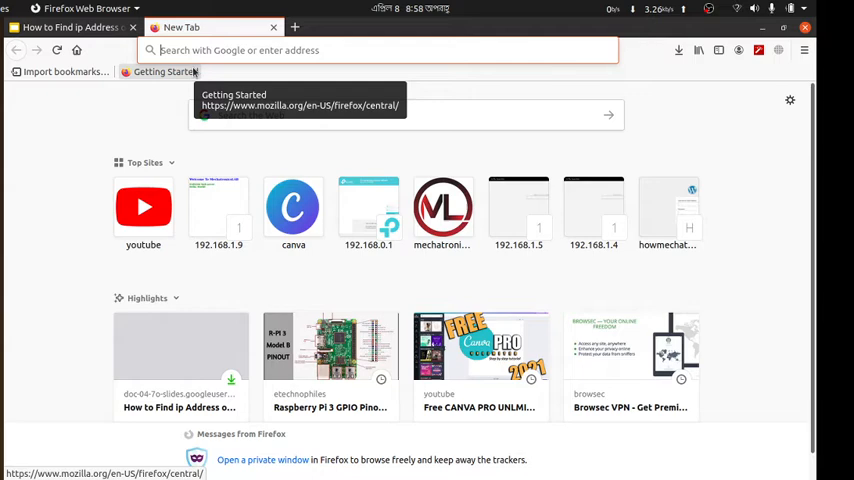
text(192.168.1.9)
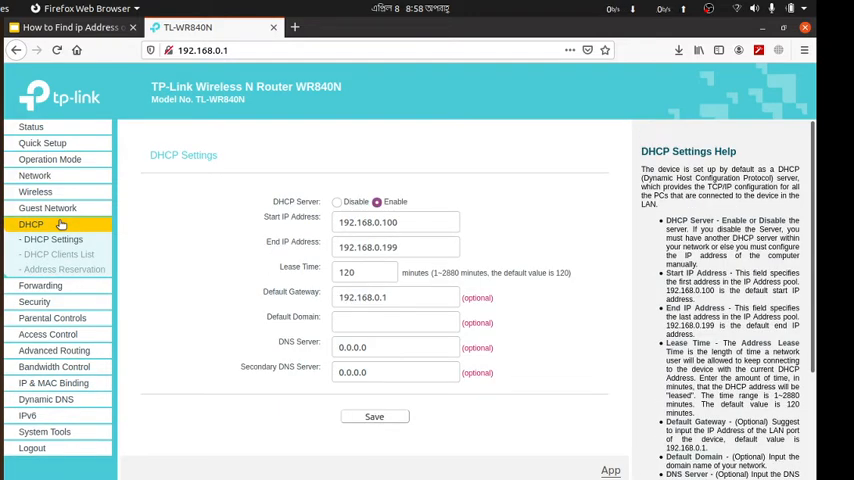
mouse_move(288, 187)
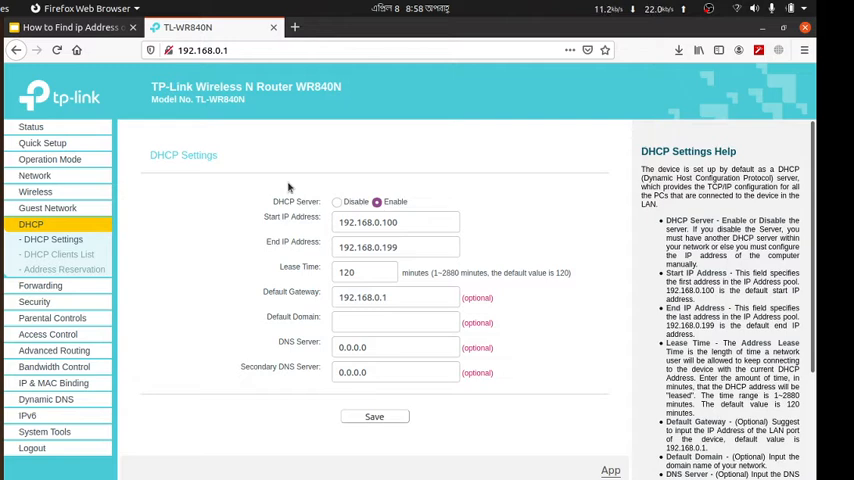
mouse_move(325, 196)
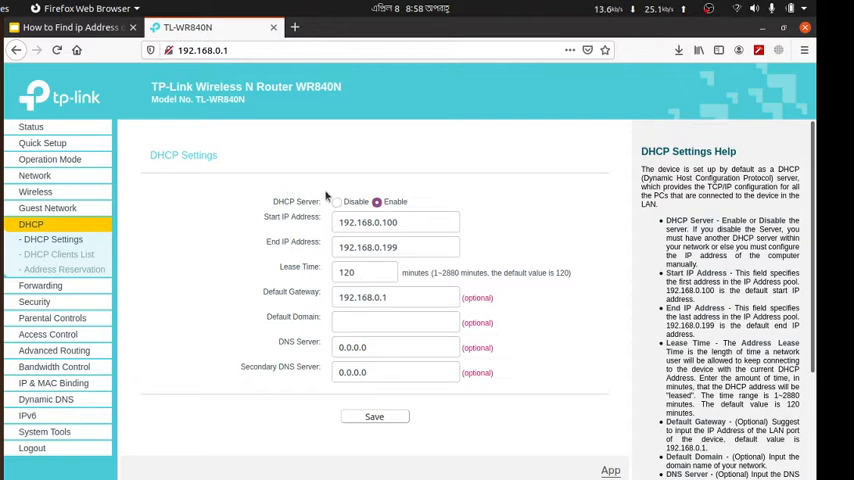
mouse_move(380, 188)
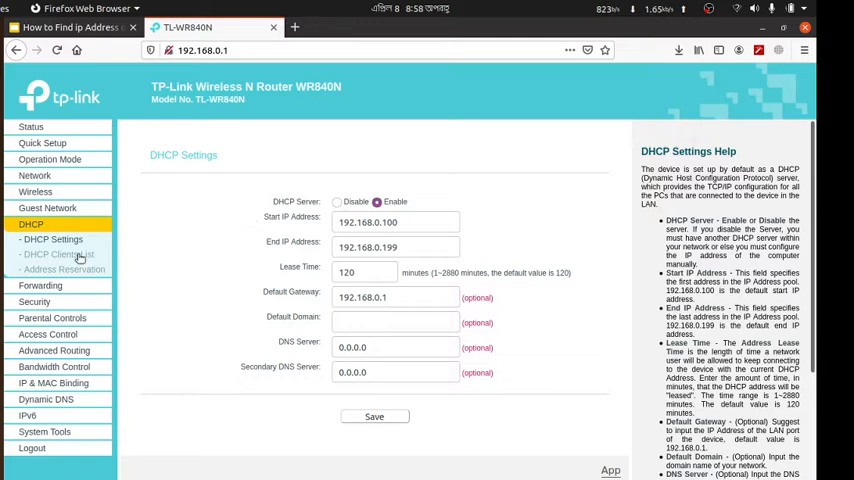
Step: Show the DHCP Clients List and select raspberrypi's assigned IP, 192.168.0.100
click(57, 254)
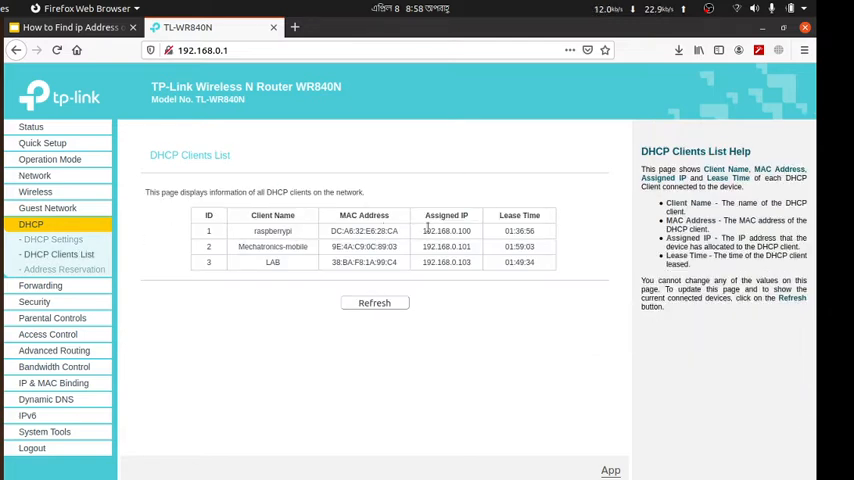
double_click(445, 231)
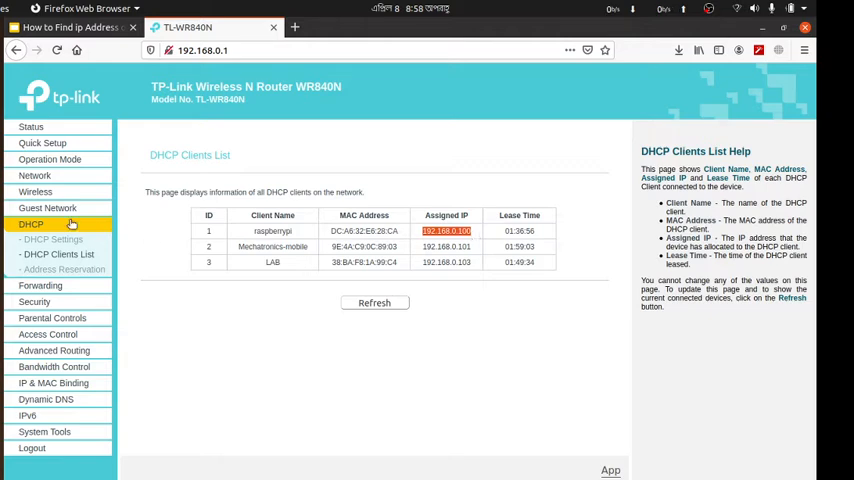
click(52, 239)
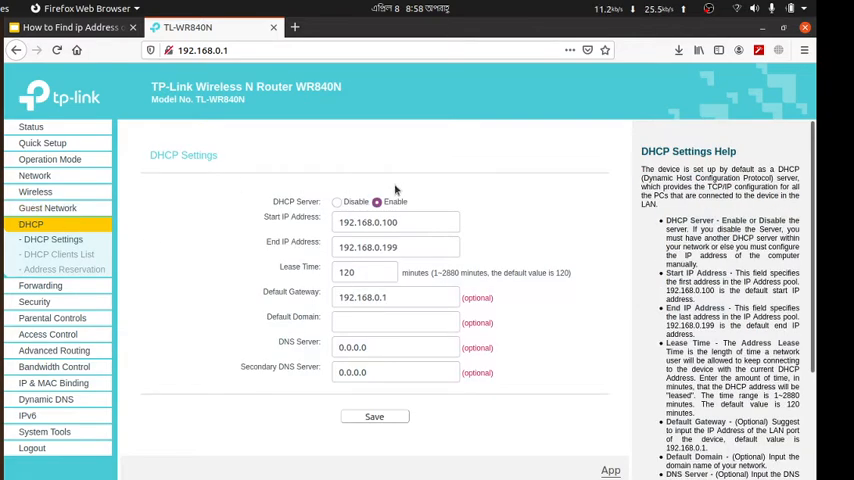
mouse_move(355, 211)
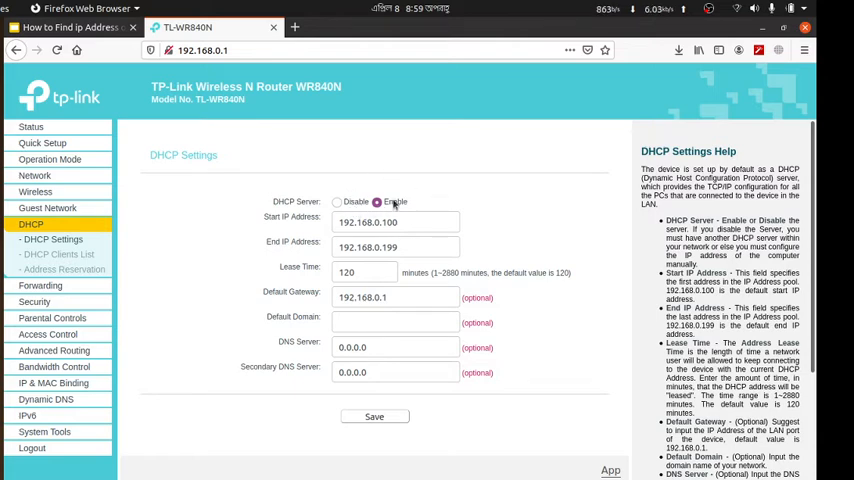
click(57, 254)
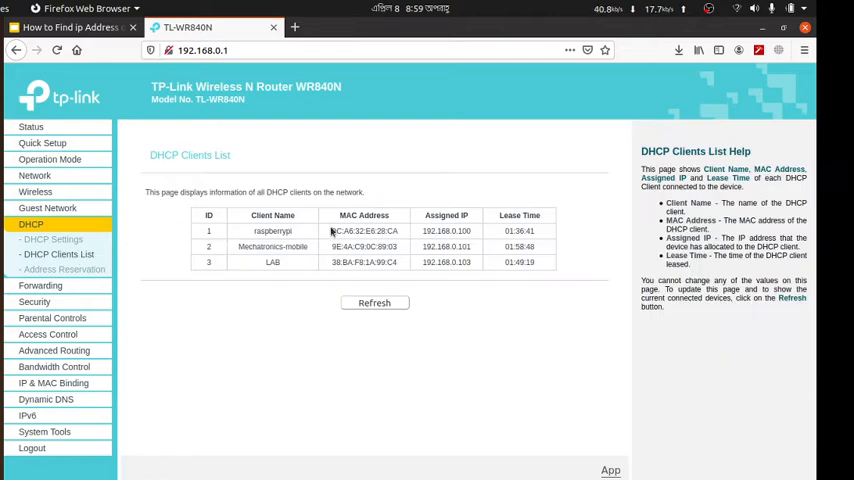
double_click(440, 231)
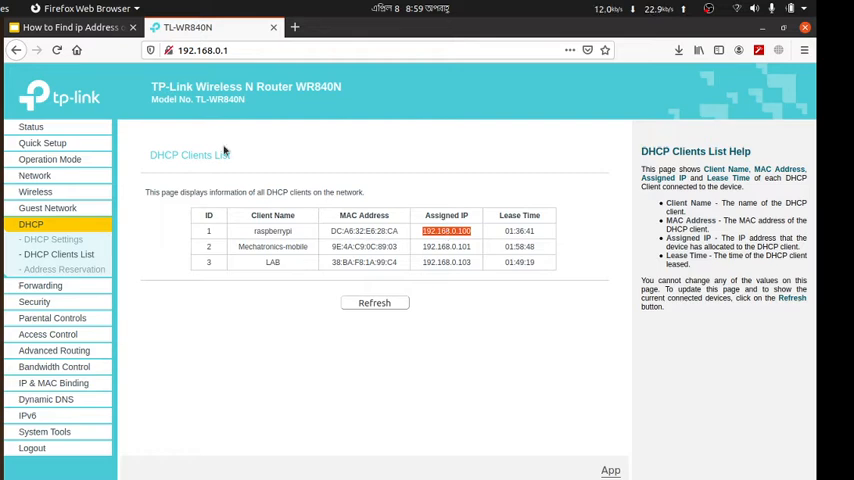
mouse_move(213, 122)
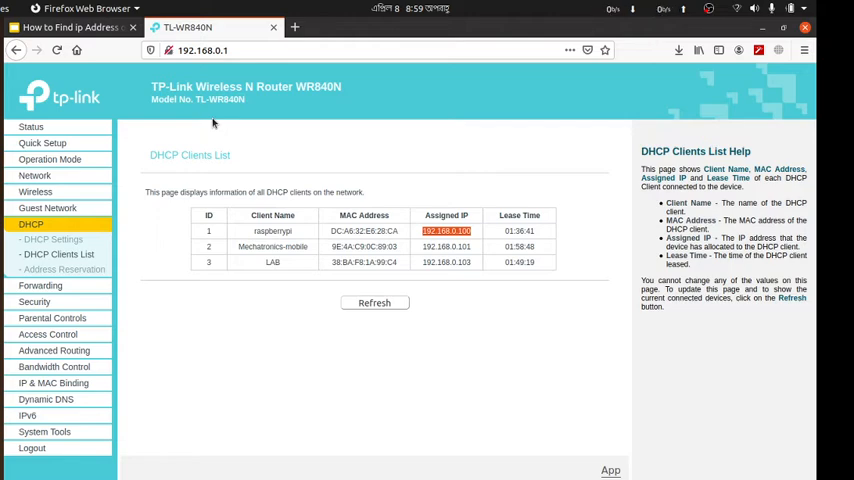
mouse_move(157, 182)
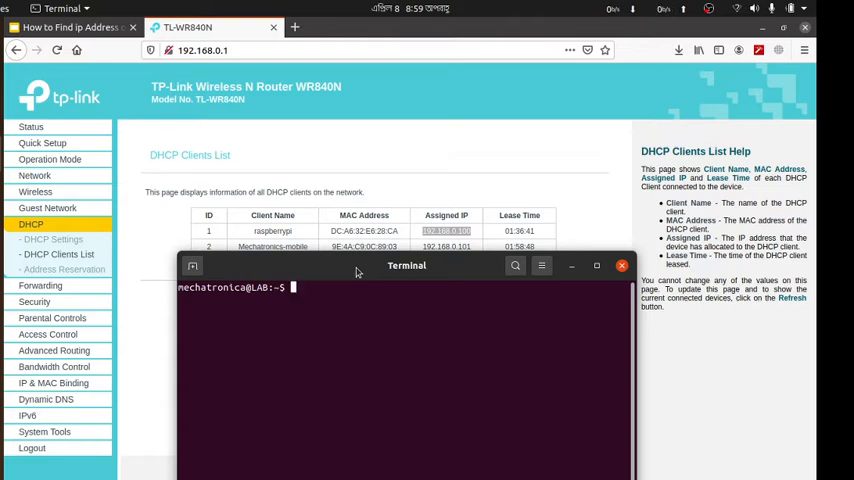
text(ss)
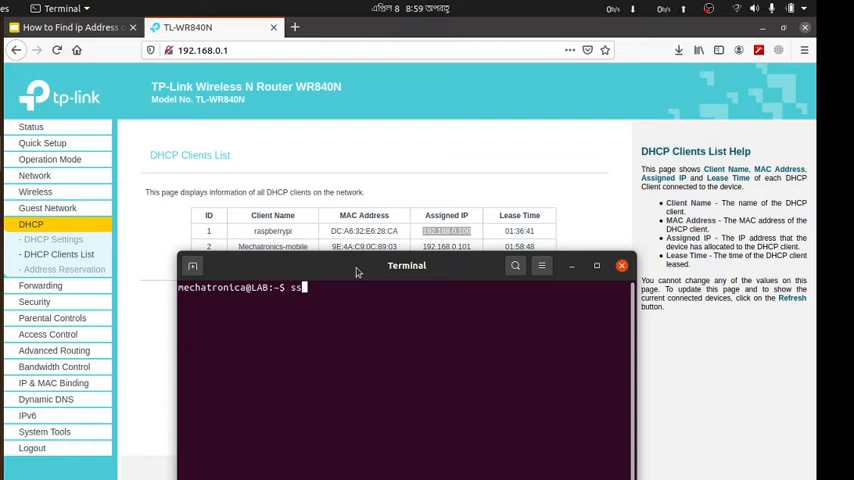
text(h)
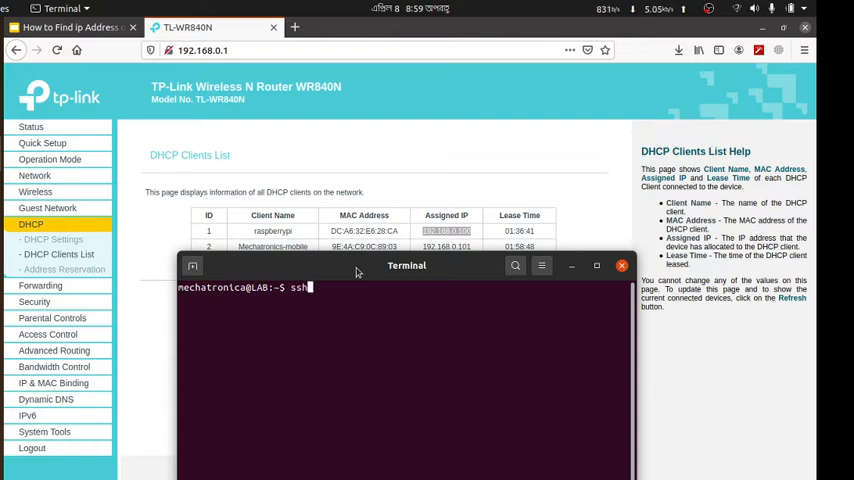
text(pi@)
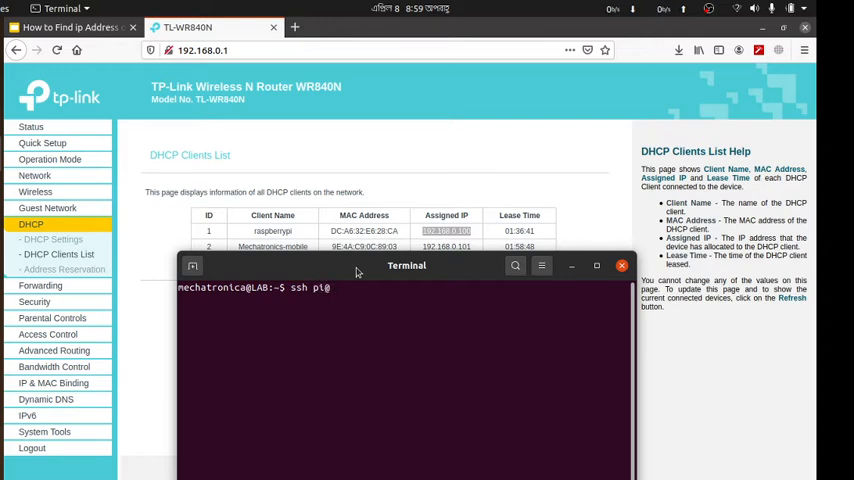
text(192)
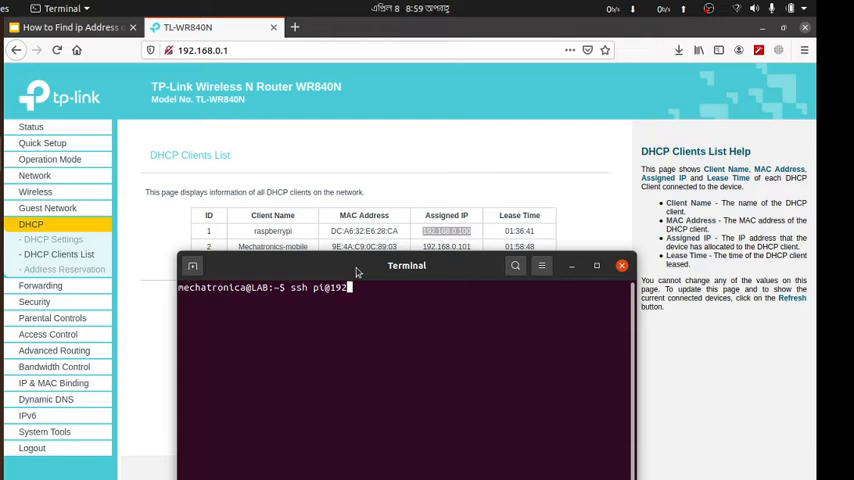
text(168)
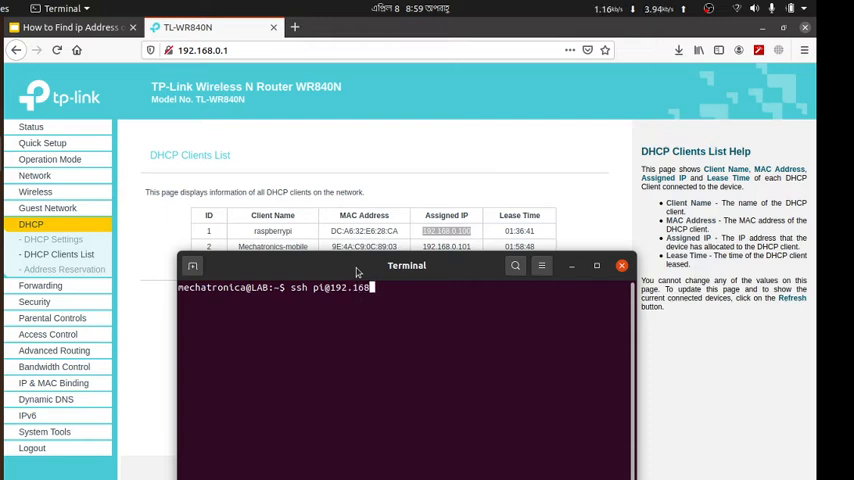
text(0)
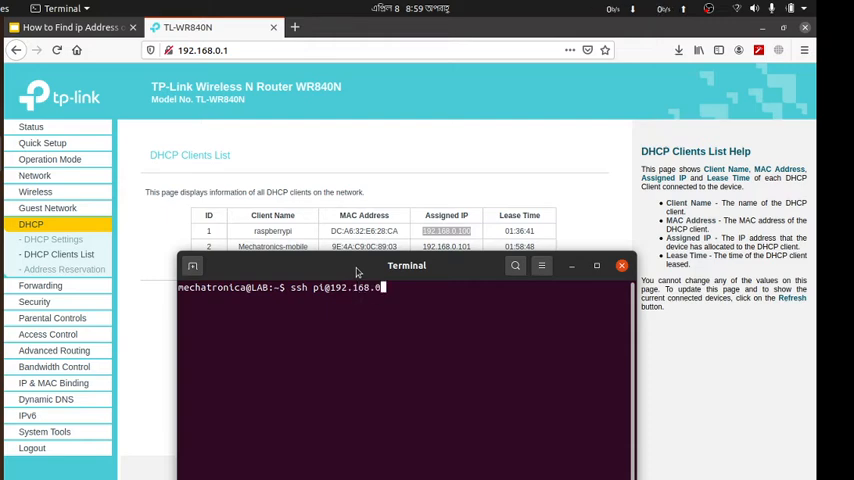
text(1)
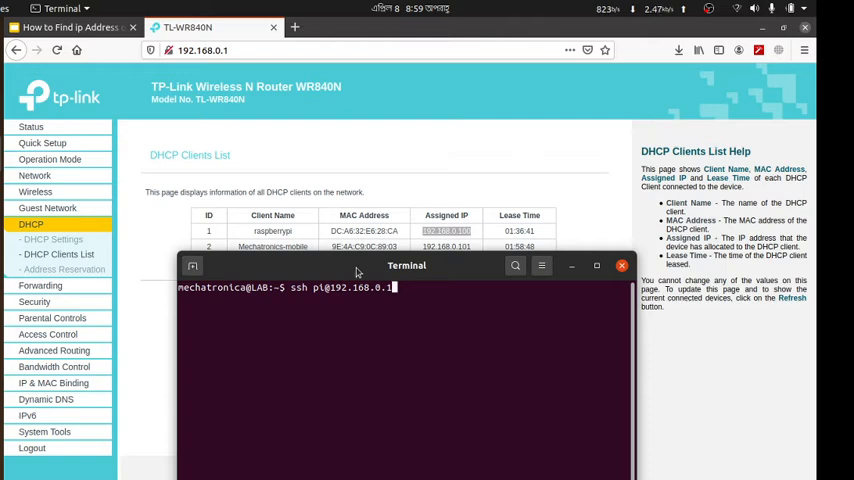
key(Return)
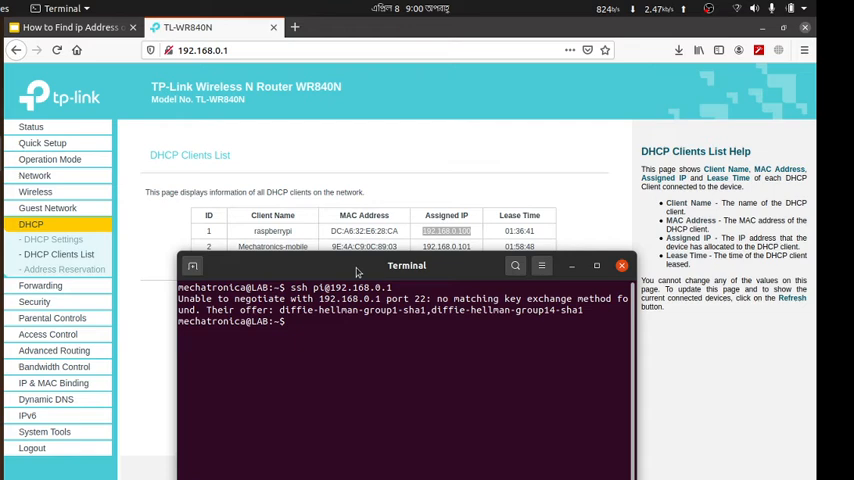
text(ssh)
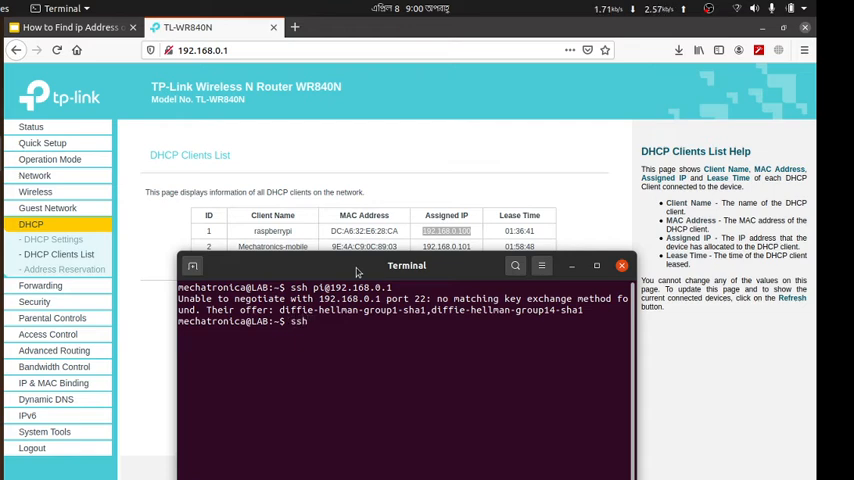
text(pi@192.168.)
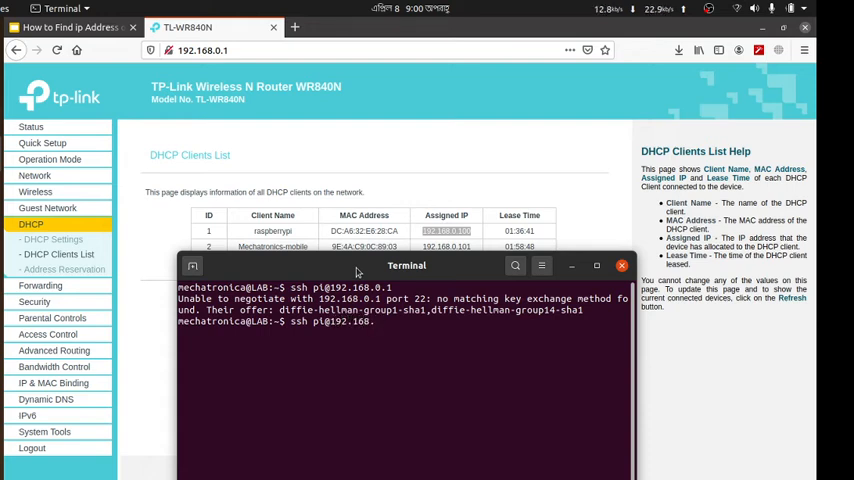
text(0.)
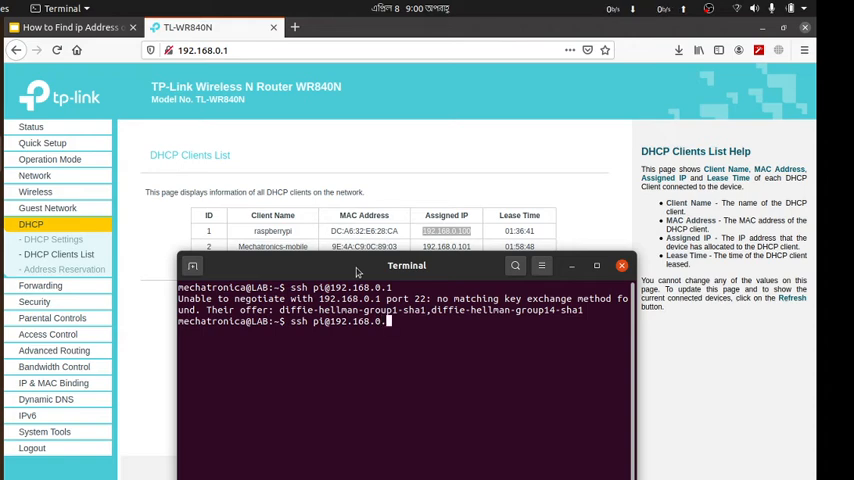
key(Return)
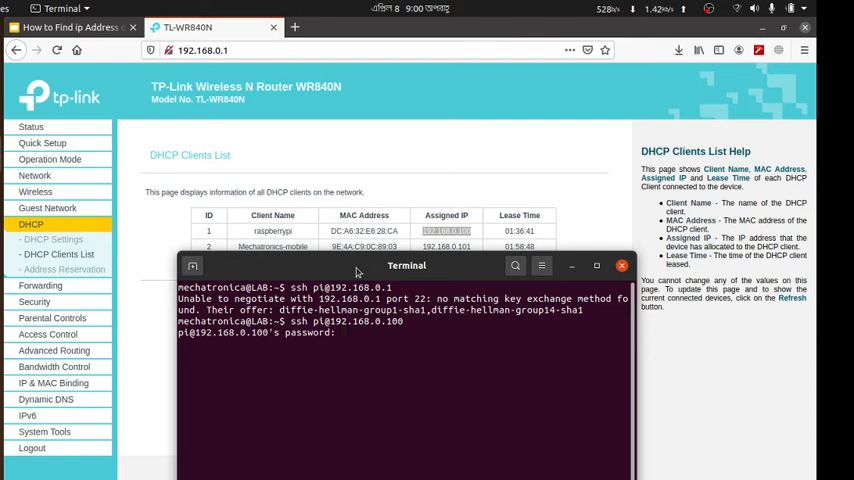
Step: Move the terminal window higher up the screen
drag(406, 265, 391, 219)
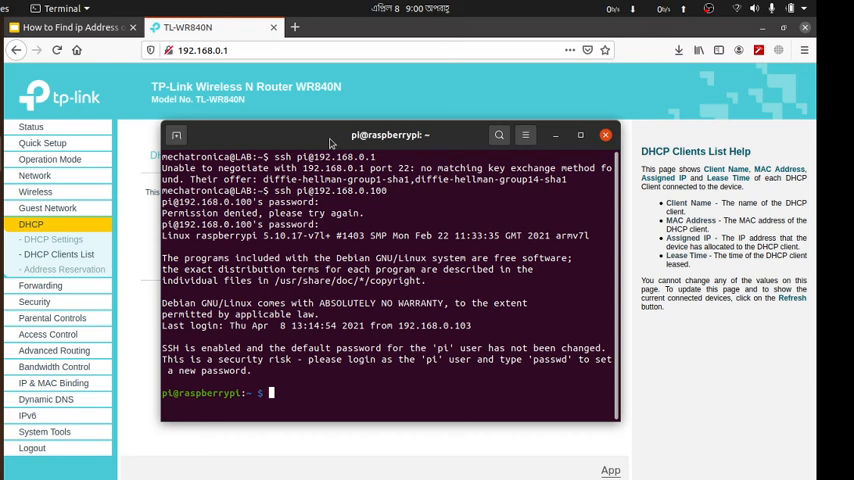
Step: Run hostname -I in the Pi shell, then bring Firefox's DHCP Clients List forward
text(hos)
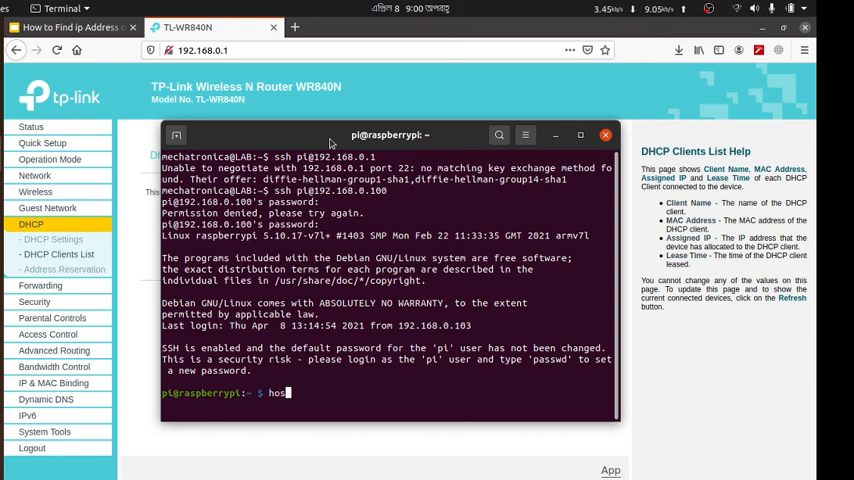
text(tname)
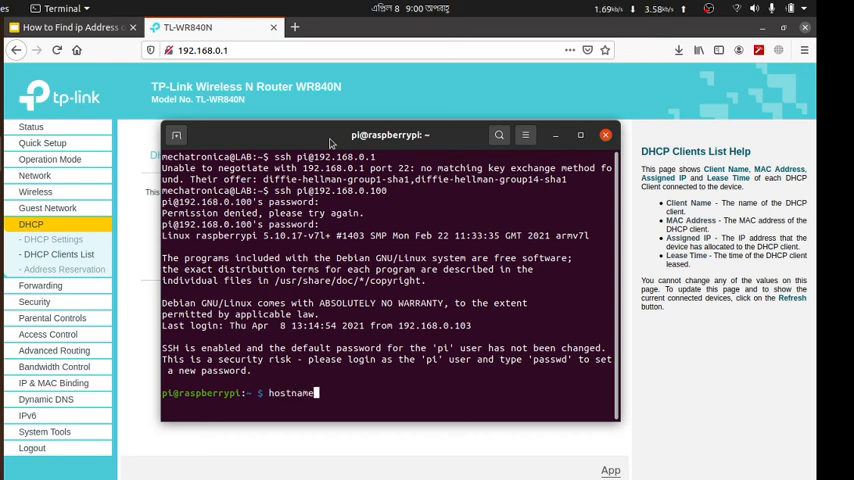
text(-I)
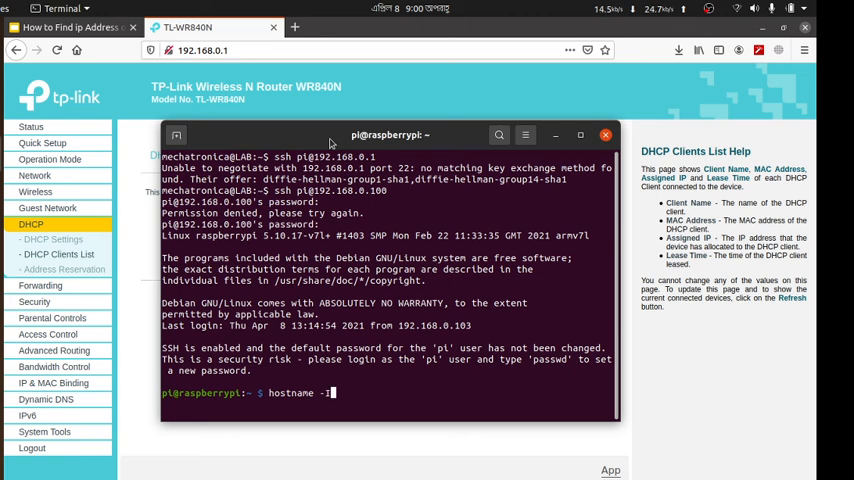
key(Return)
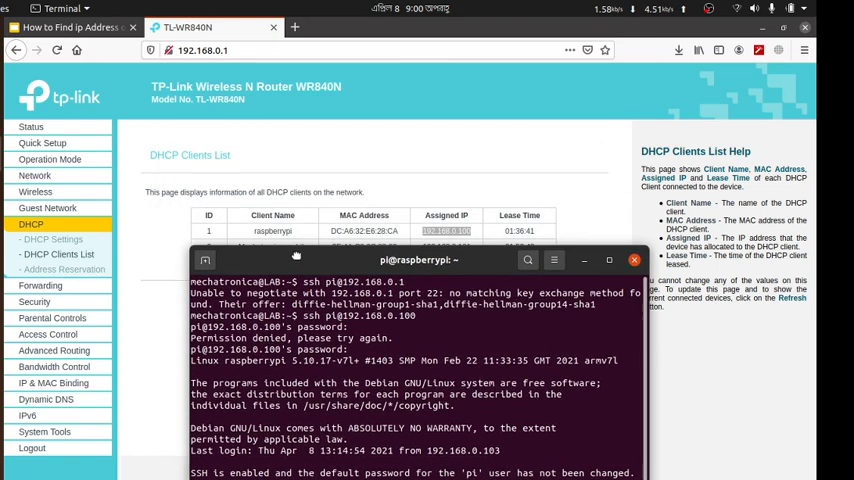
click(634, 259)
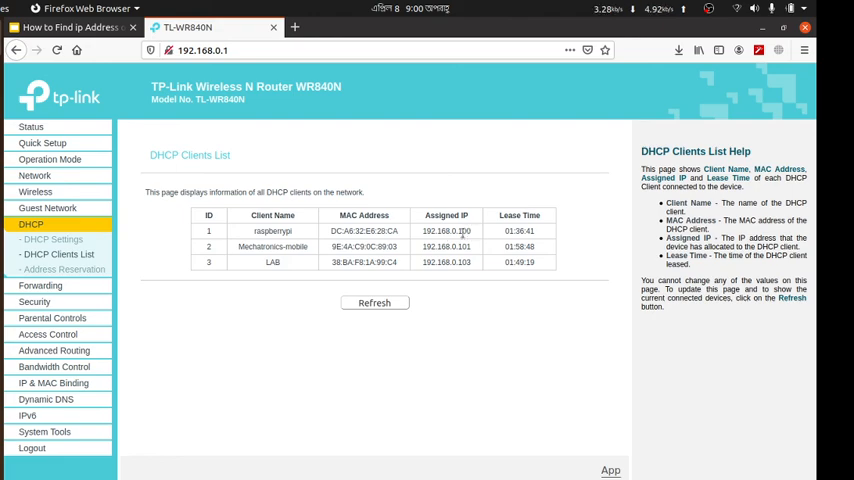